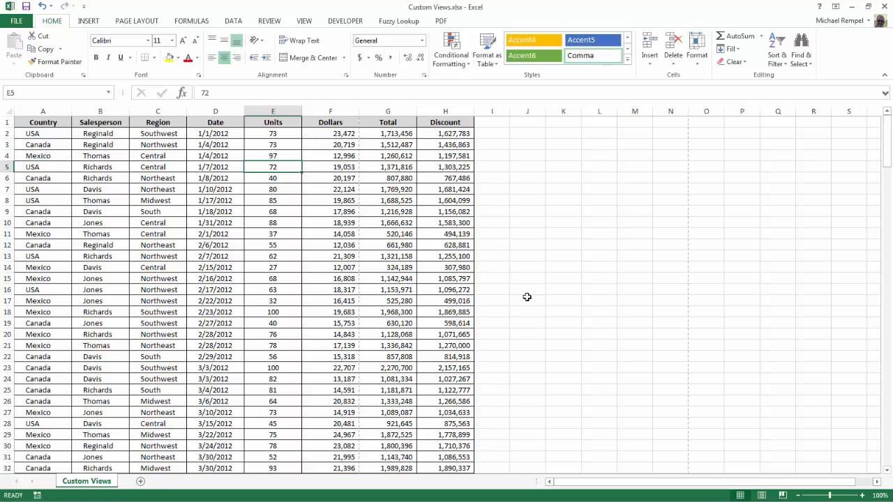
{"action": "mouse_move", "coordinate": [417, 280]}
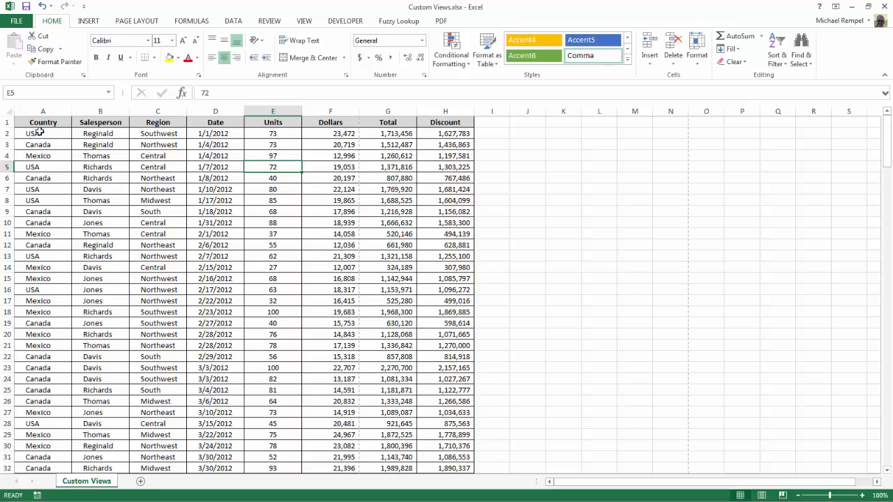
- Select cell A2 and bring up the View ribbon's workbook view options
{"action": "left_click", "coordinate": [42, 134]}
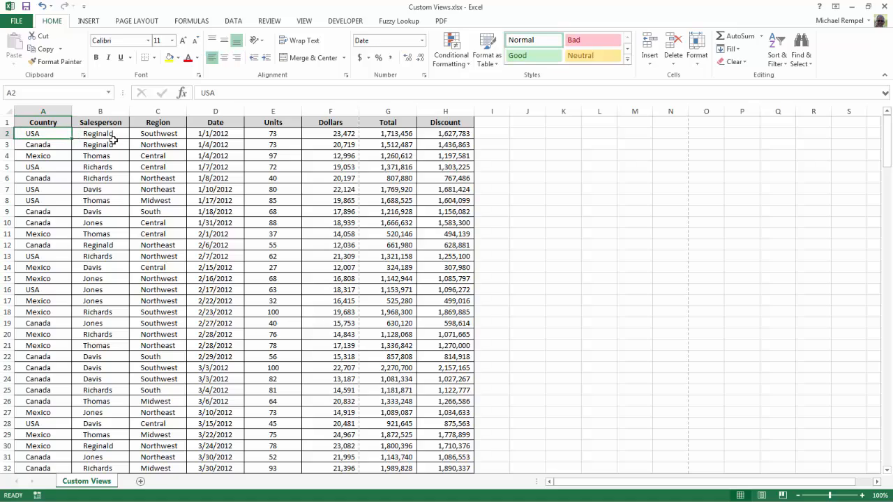
{"action": "mouse_move", "coordinate": [293, 61]}
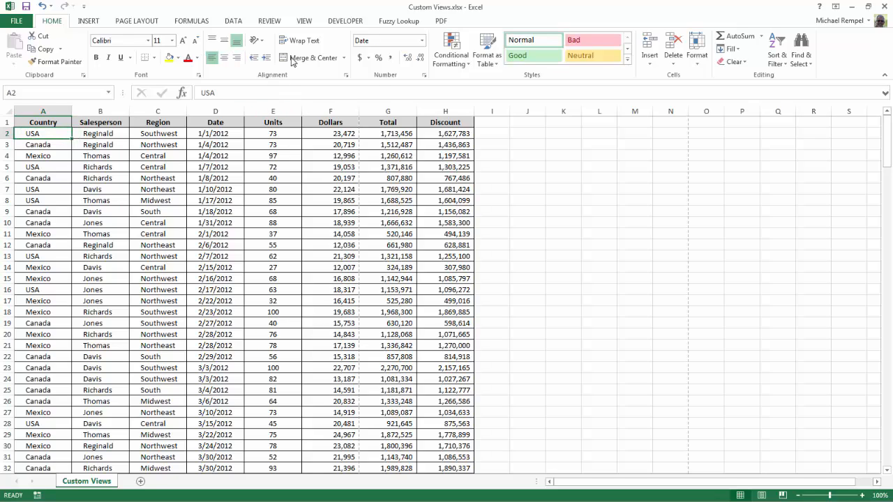
{"action": "left_click", "coordinate": [304, 21]}
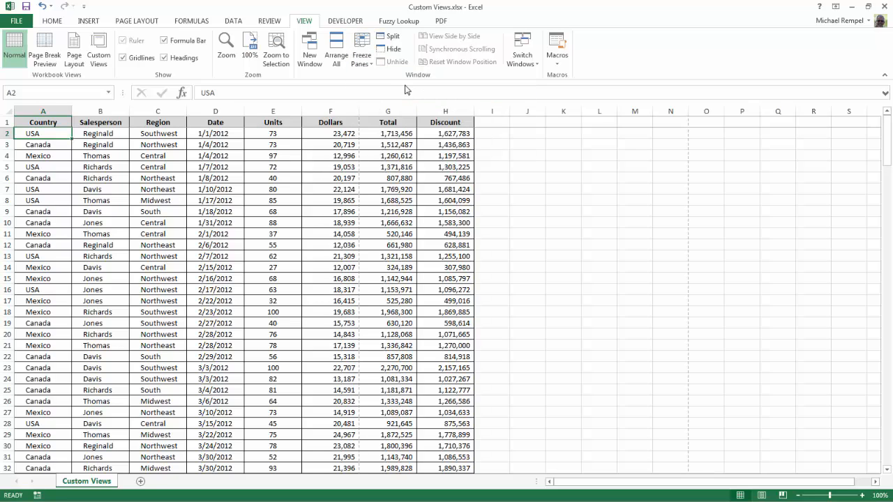
{"action": "mouse_move", "coordinate": [351, 231]}
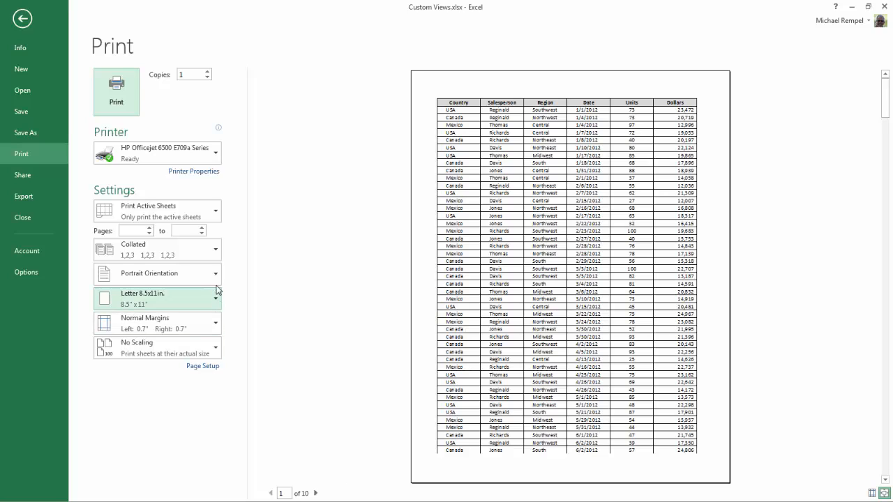
{"action": "left_click", "coordinate": [156, 272]}
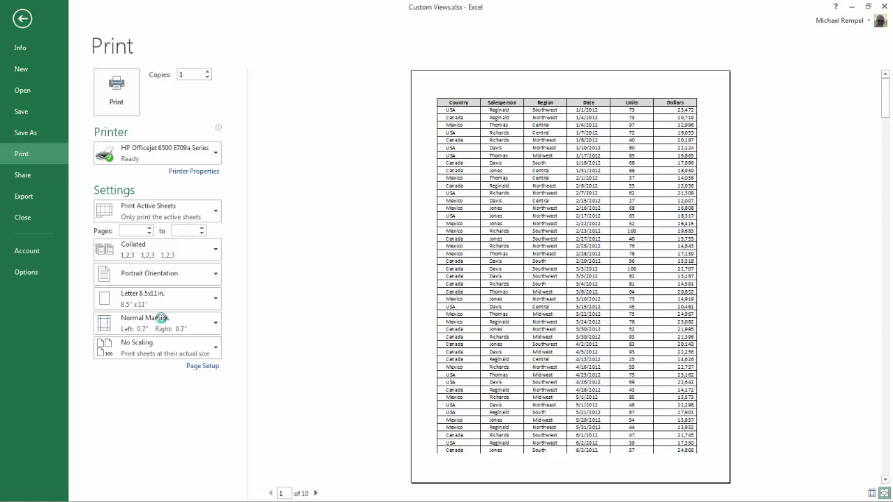
{"action": "left_click", "coordinate": [157, 272]}
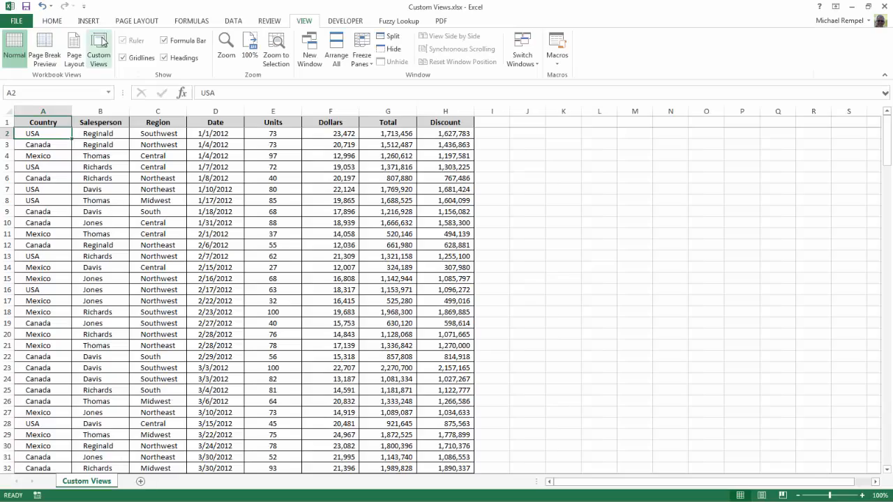
- Add a custom view named 'Full View' for the unfiltered sheet and return to the worksheet
{"action": "left_click", "coordinate": [98, 49]}
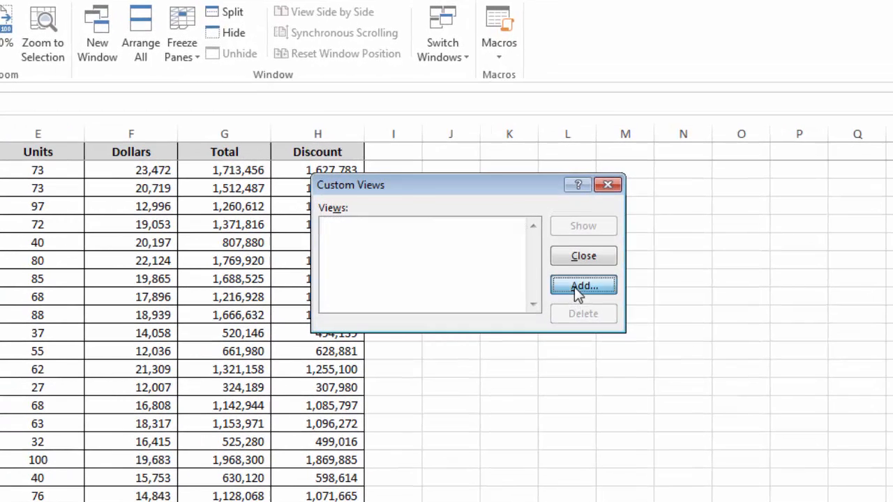
{"action": "left_click", "coordinate": [583, 287]}
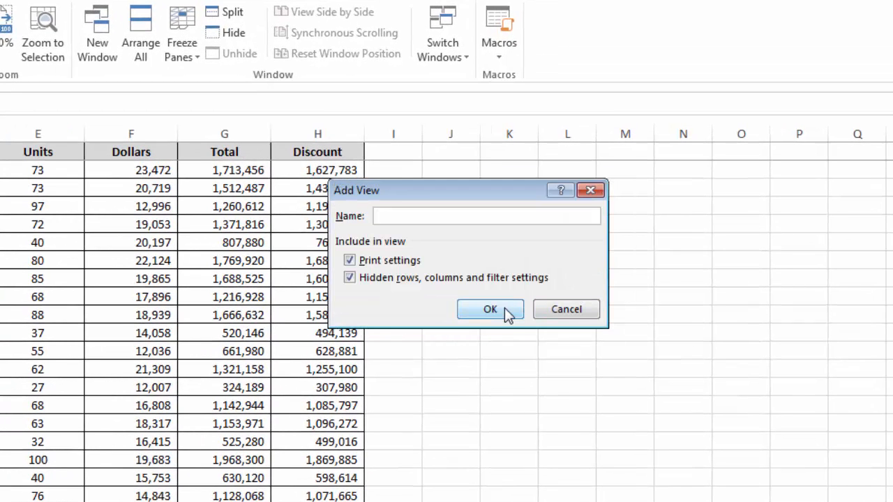
{"action": "type", "text": "Full V"}
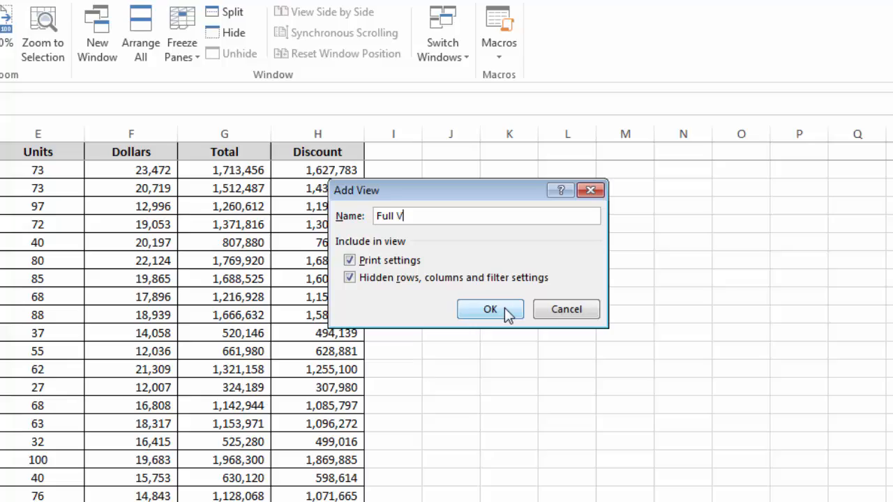
{"action": "type", "text": "i"}
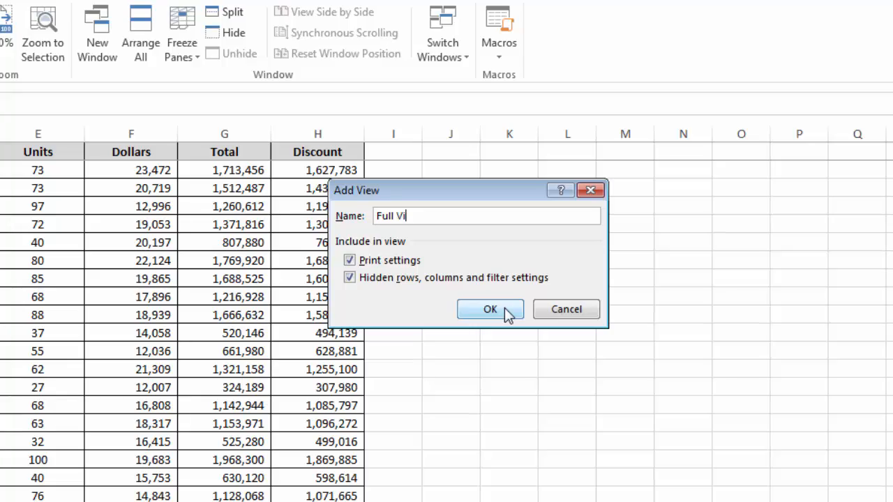
{"action": "left_click", "coordinate": [489, 310]}
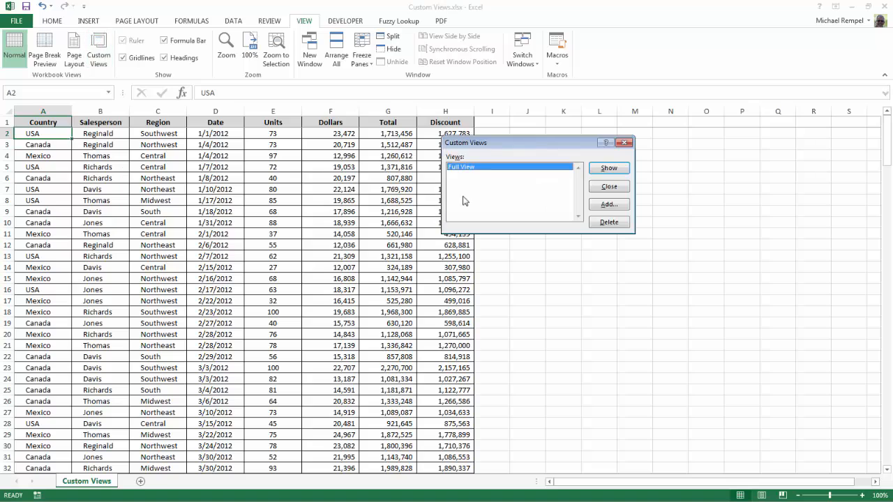
{"action": "mouse_move", "coordinate": [505, 274]}
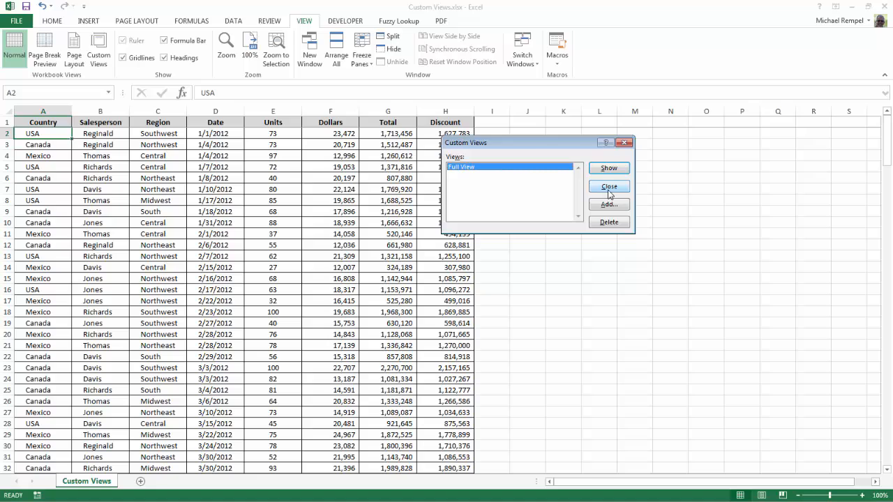
{"action": "left_click", "coordinate": [608, 187]}
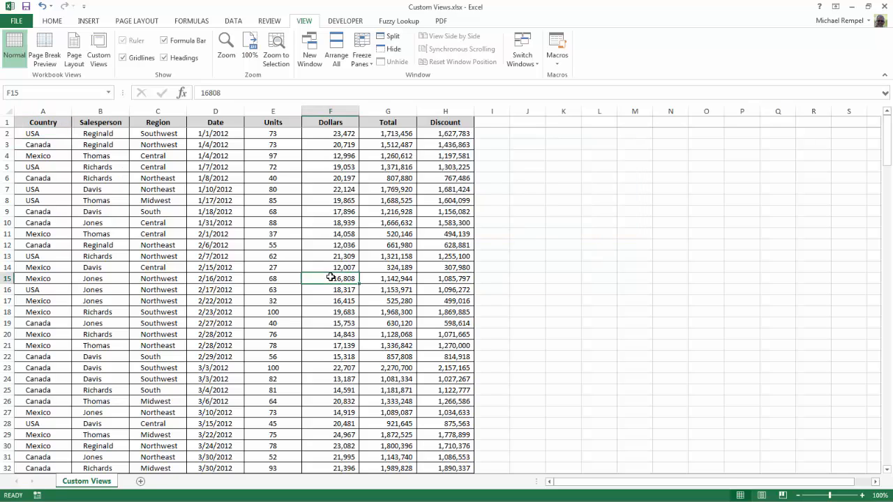
- Turn on filters and filter the Country column to USA only
{"action": "left_click", "coordinate": [233, 21]}
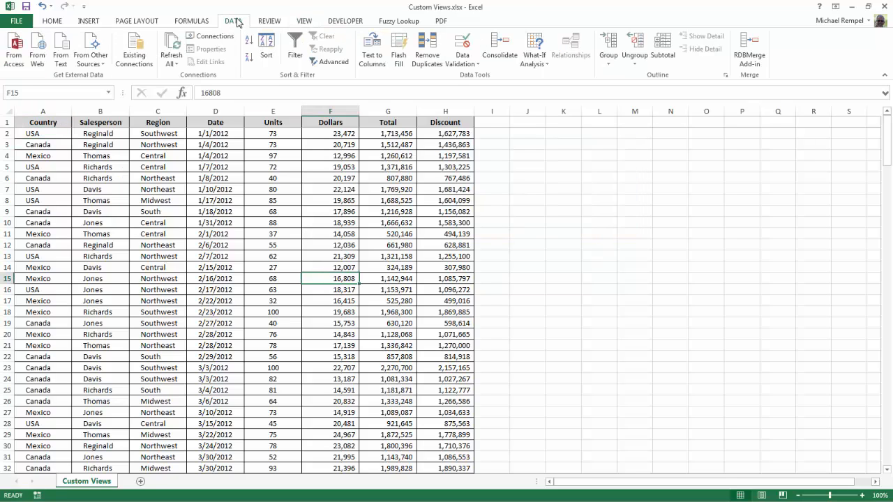
{"action": "left_click", "coordinate": [294, 49]}
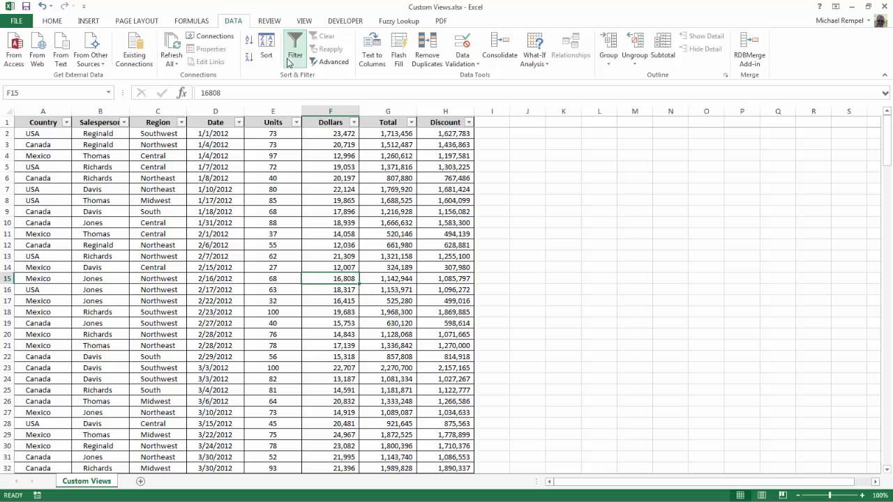
{"action": "left_click", "coordinate": [66, 123]}
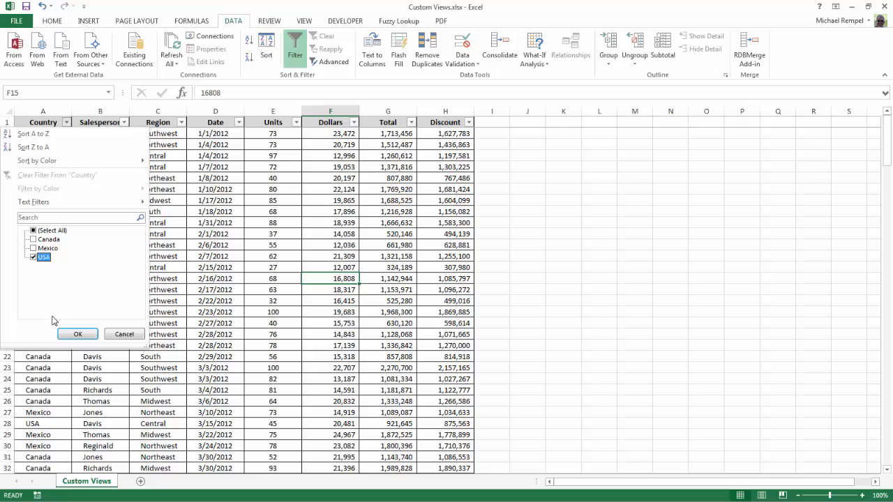
{"action": "left_click", "coordinate": [79, 335]}
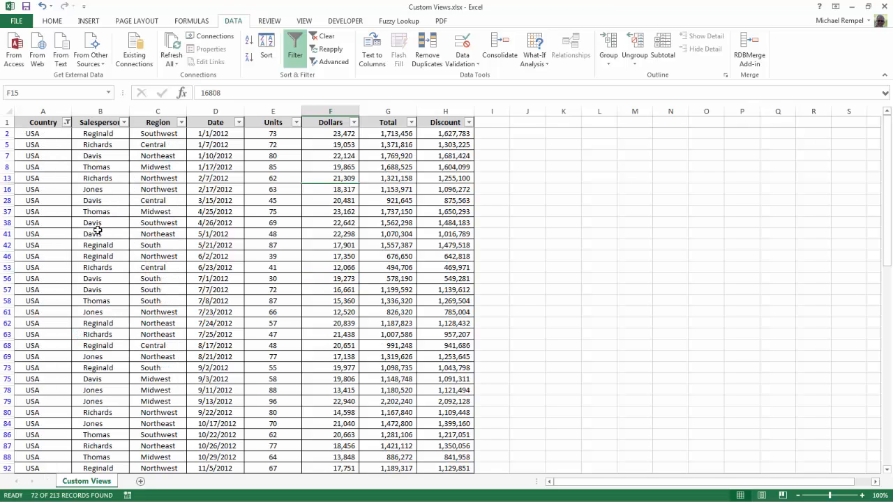
- Hide the Salesperson, Region, Date, Units and Discount columns
{"action": "left_click", "coordinate": [101, 112]}
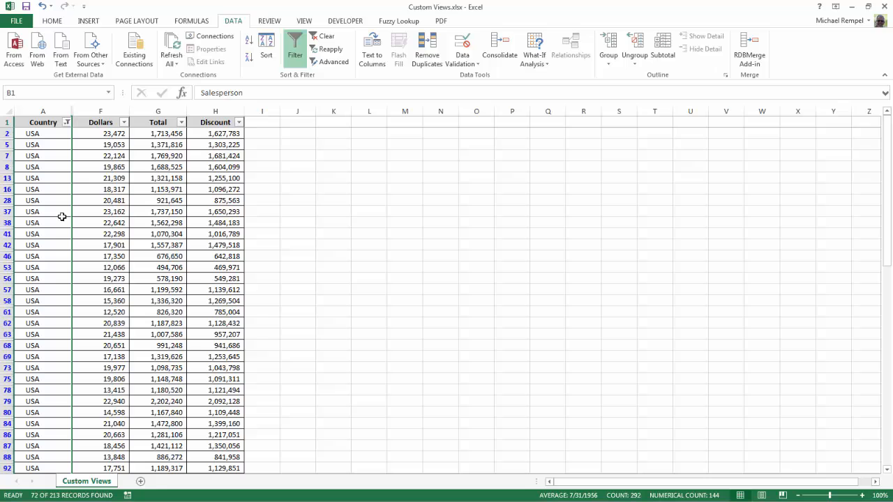
{"action": "left_click", "coordinate": [215, 111]}
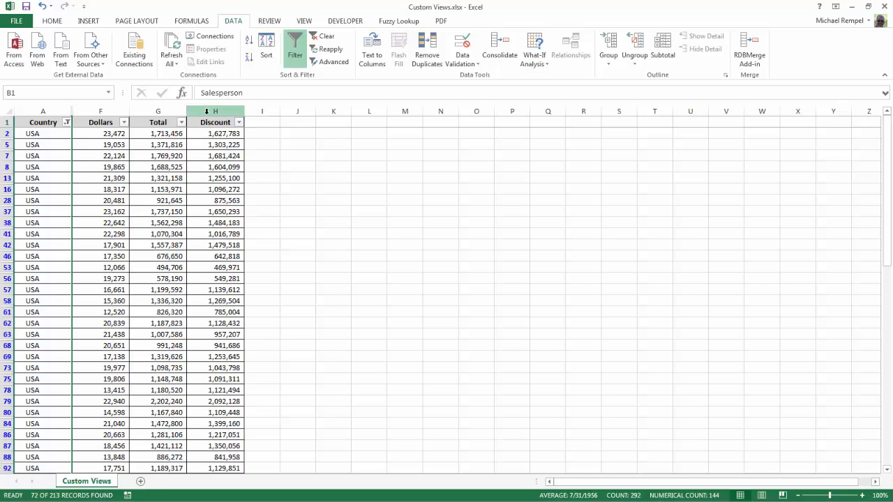
{"action": "left_click", "coordinate": [215, 123]}
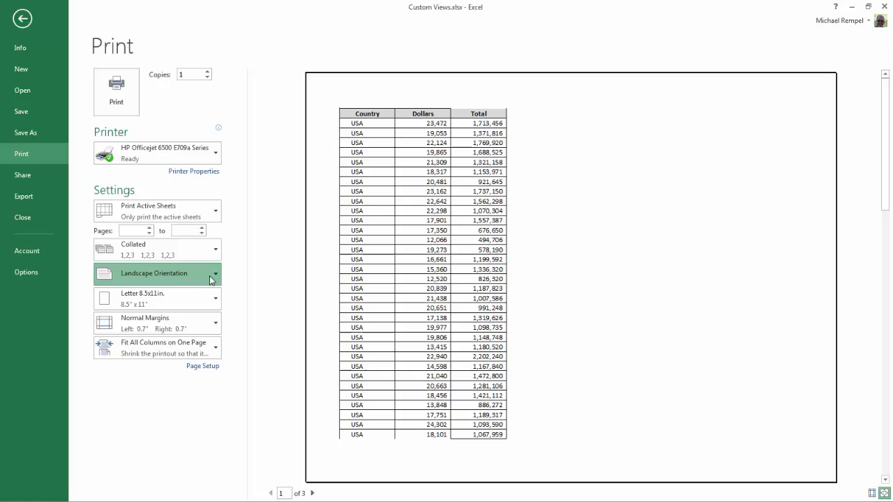
{"action": "left_click", "coordinate": [153, 273]}
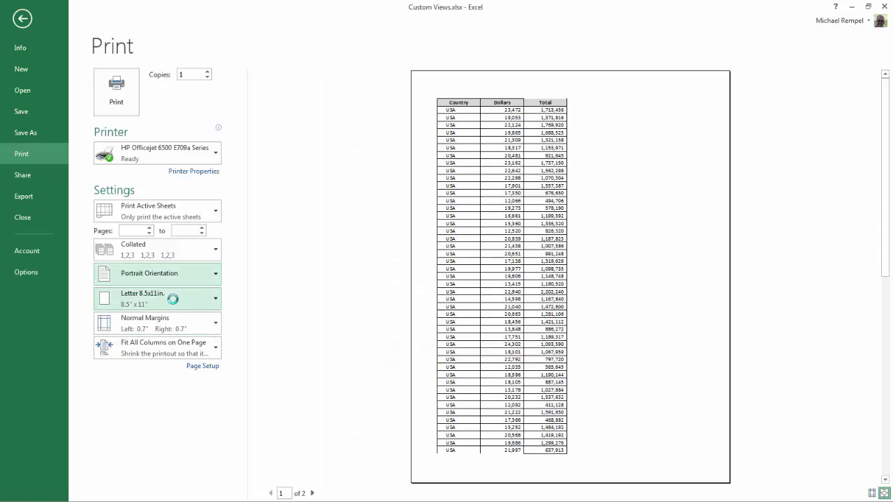
{"action": "left_click", "coordinate": [156, 348]}
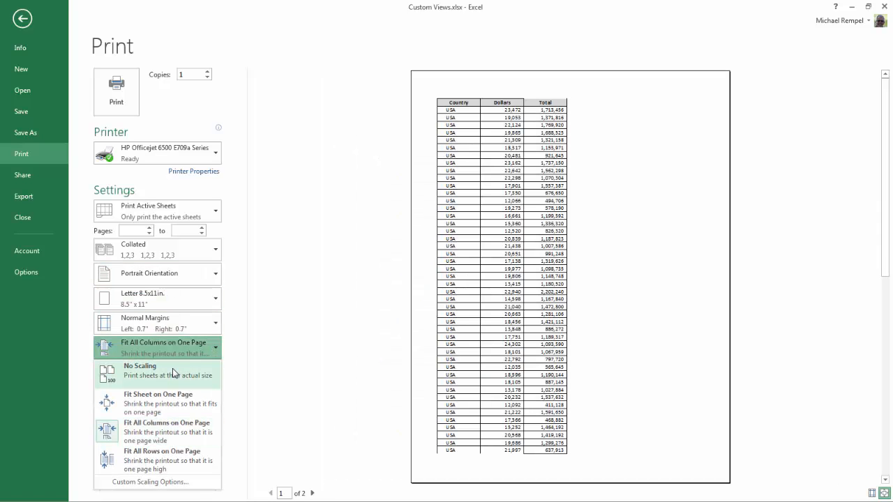
{"action": "left_click", "coordinate": [139, 371]}
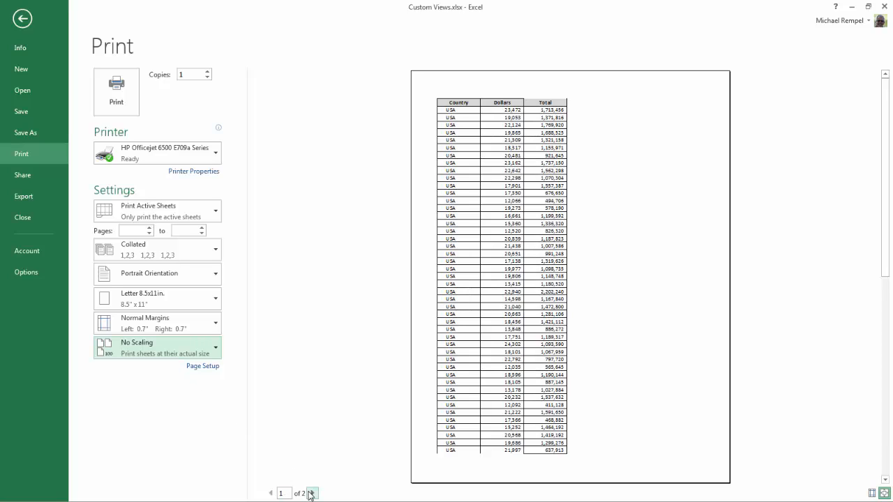
{"action": "left_click", "coordinate": [313, 494]}
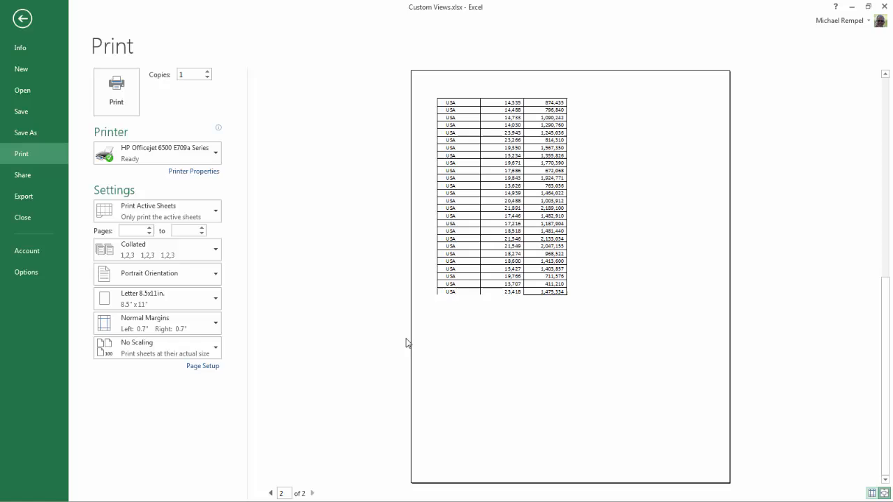
{"action": "left_click", "coordinate": [271, 494]}
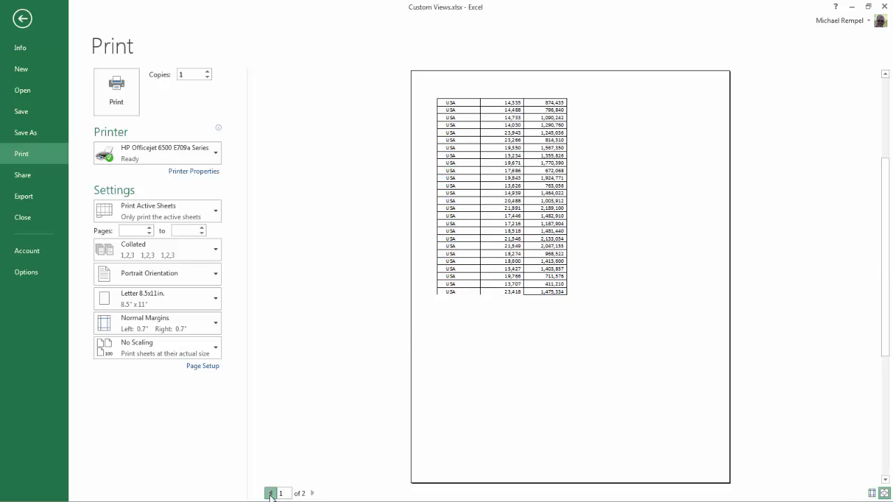
{"action": "left_click", "coordinate": [22, 19]}
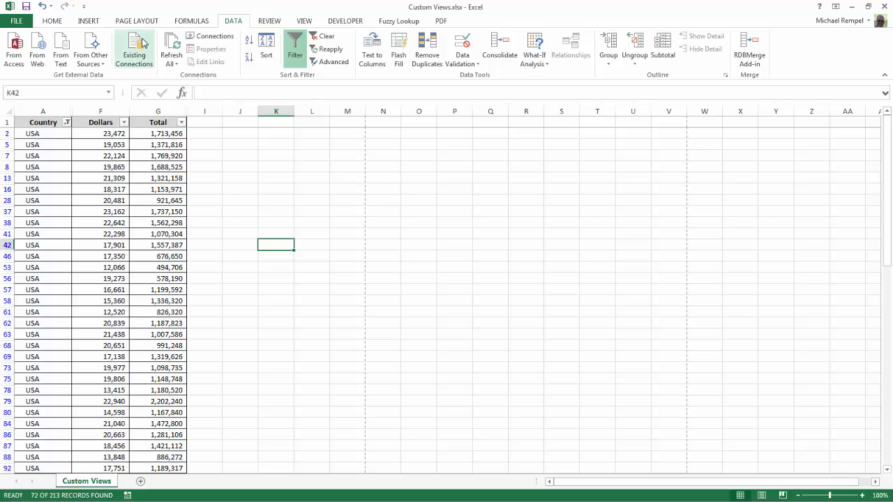
- Set rows $1:$1 to repeat at the top of every printed page and bring up the print preview
{"action": "left_click", "coordinate": [137, 21]}
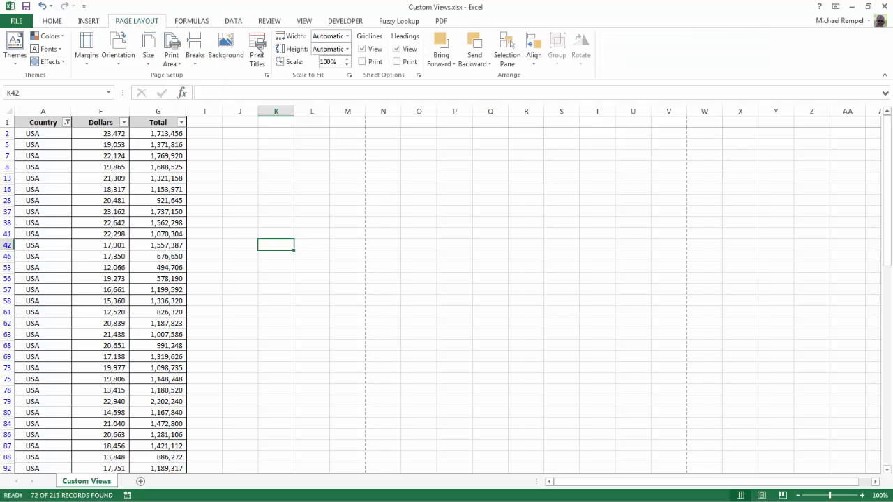
{"action": "left_click", "coordinate": [257, 49]}
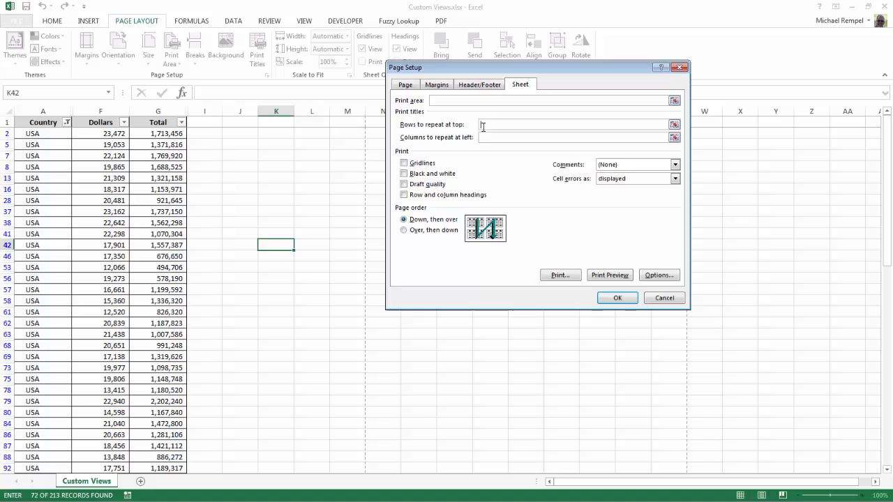
{"action": "type", "text": "$1:$1"}
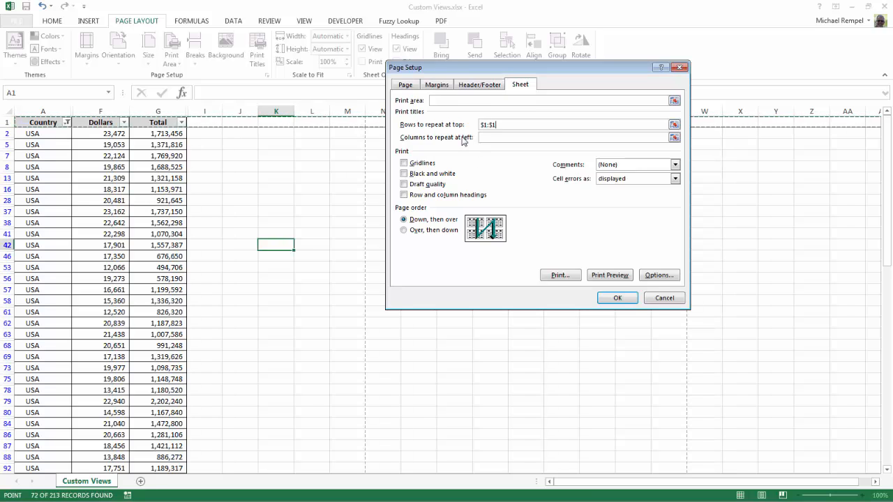
{"action": "left_click", "coordinate": [616, 298]}
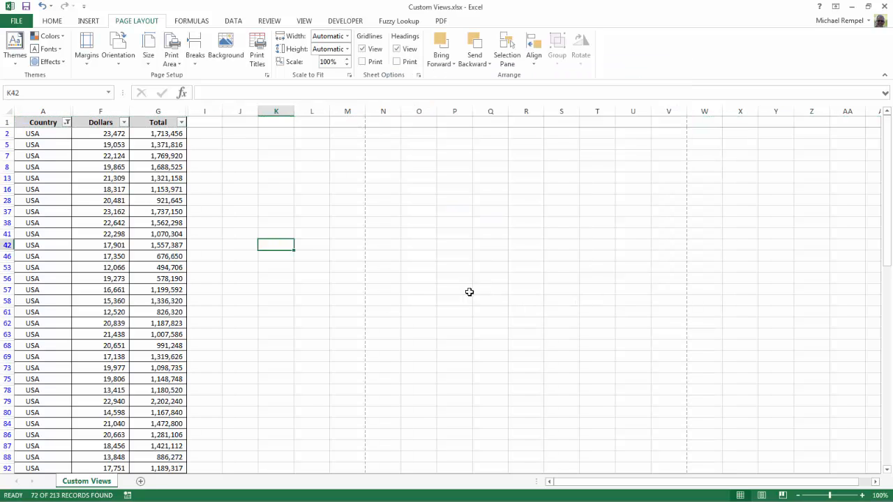
{"action": "left_click", "coordinate": [15, 21]}
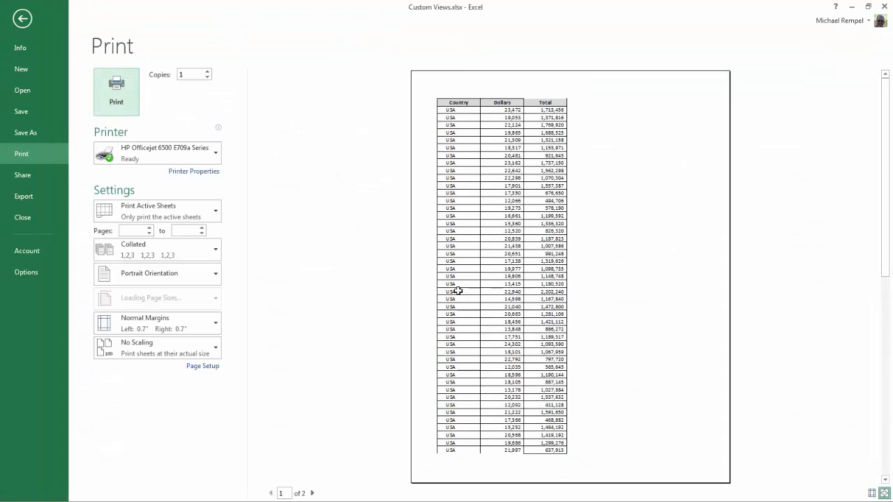
{"action": "left_click", "coordinate": [312, 494]}
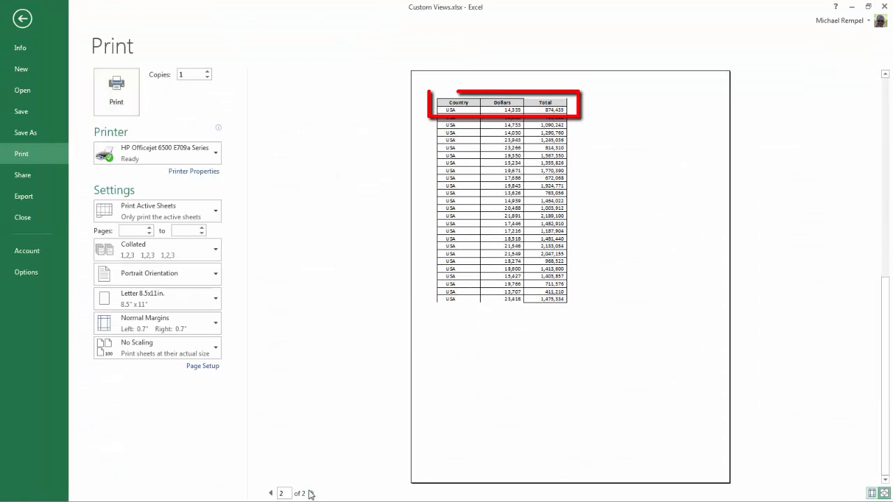
{"action": "left_click", "coordinate": [270, 494]}
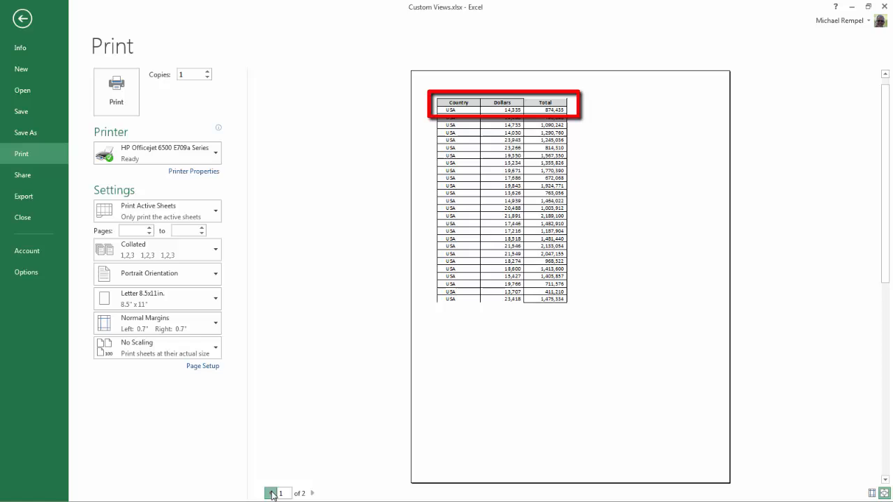
{"action": "left_click", "coordinate": [22, 19]}
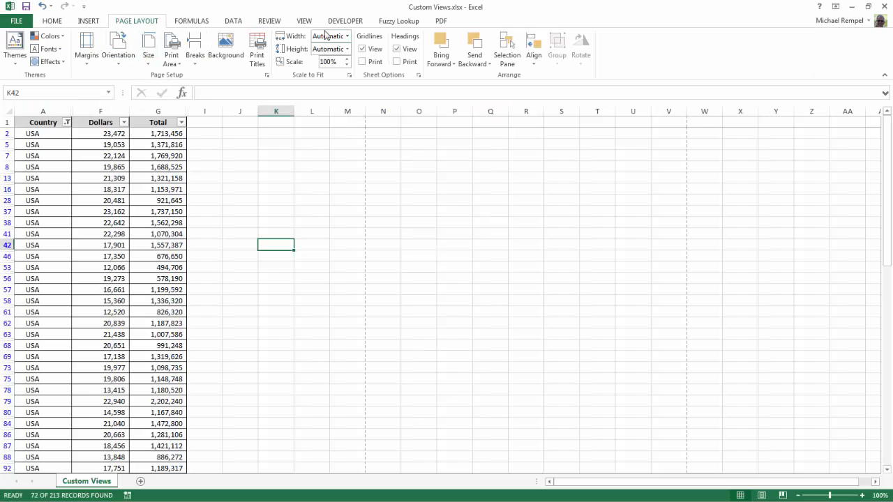
{"action": "left_click", "coordinate": [304, 21]}
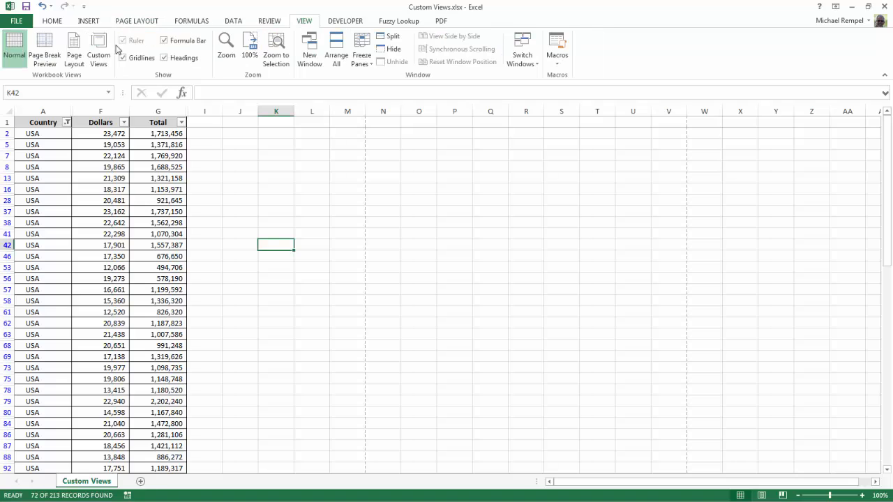
- Add a custom view named 'USA Summary' with print and filter settings, then reopen the views list
{"action": "left_click", "coordinate": [98, 49]}
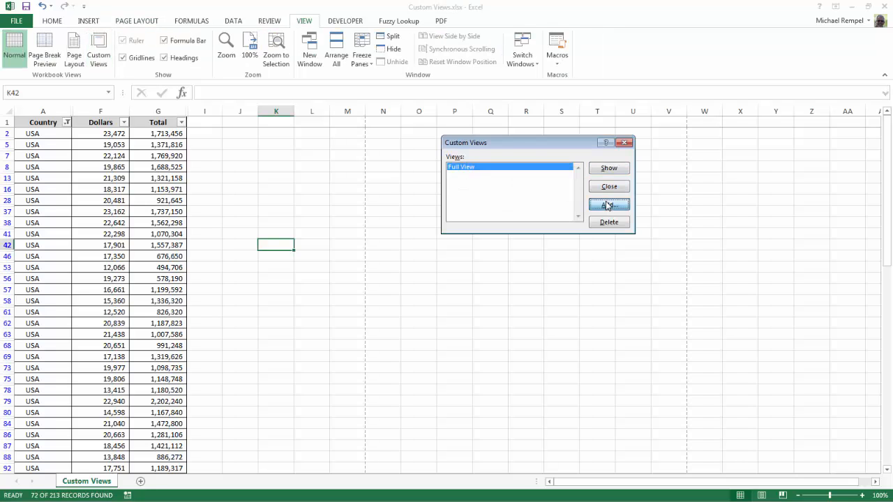
{"action": "left_click", "coordinate": [608, 205]}
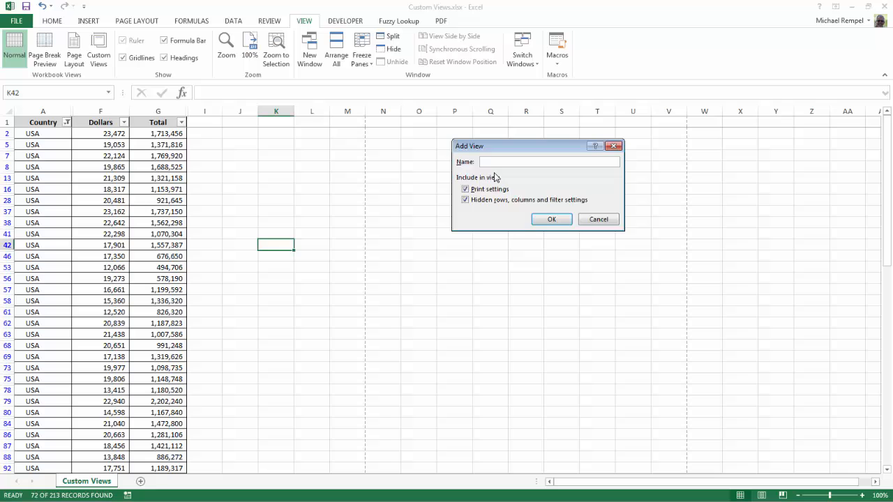
{"action": "type", "text": "USA"}
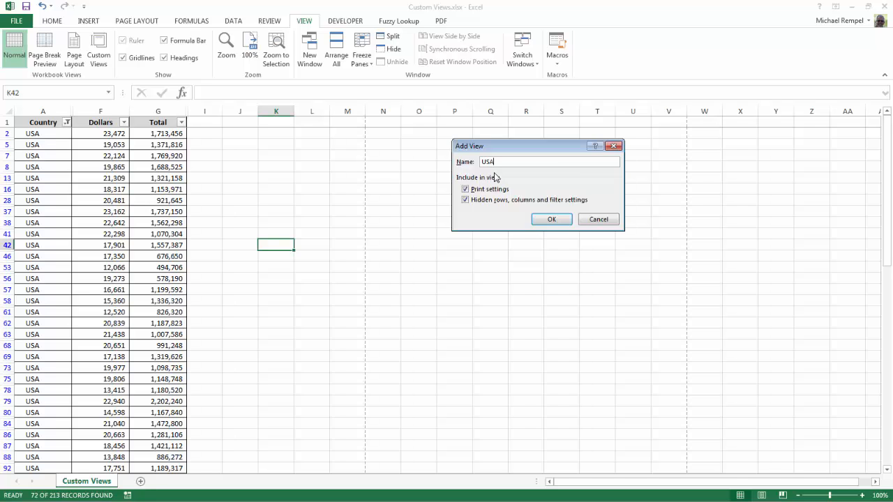
{"action": "type", "text": "Summary"}
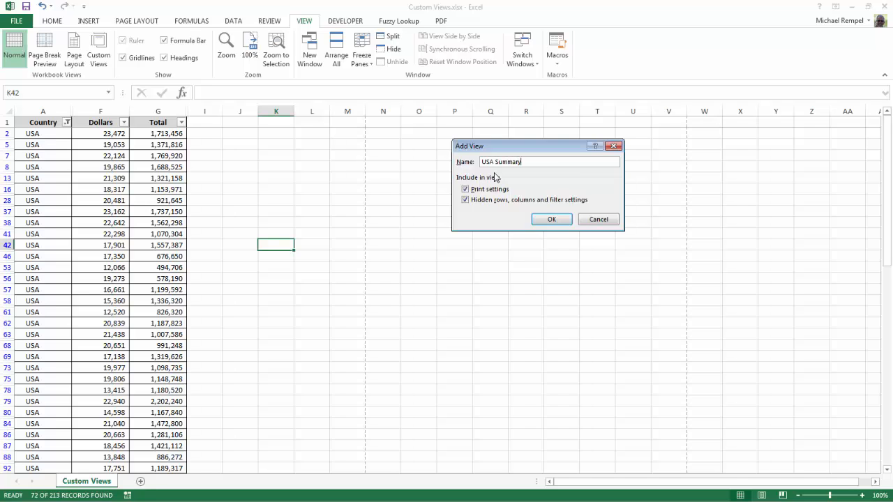
{"action": "left_click", "coordinate": [551, 219]}
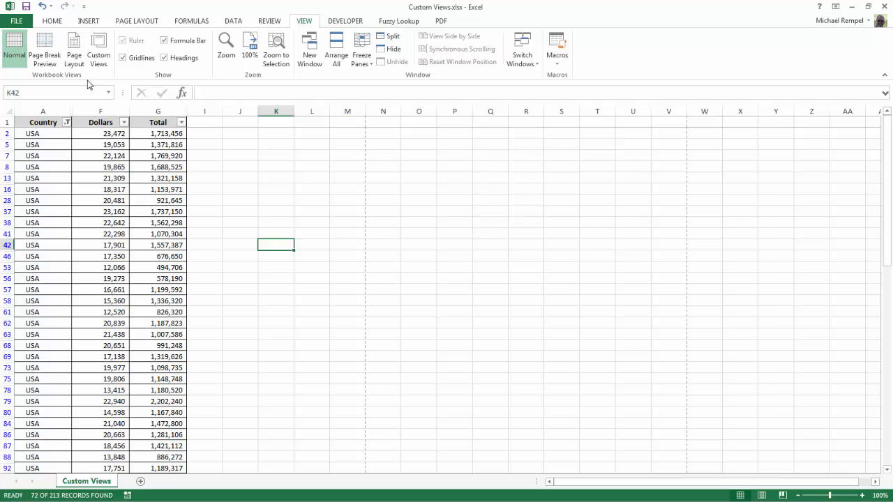
{"action": "left_click", "coordinate": [98, 49]}
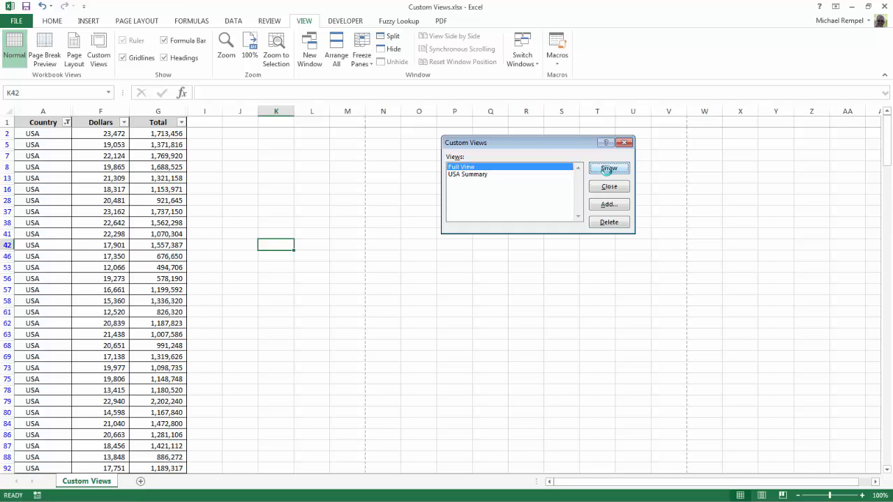
- Show the Full View custom view and check its landscape print preview
{"action": "left_click", "coordinate": [608, 168]}
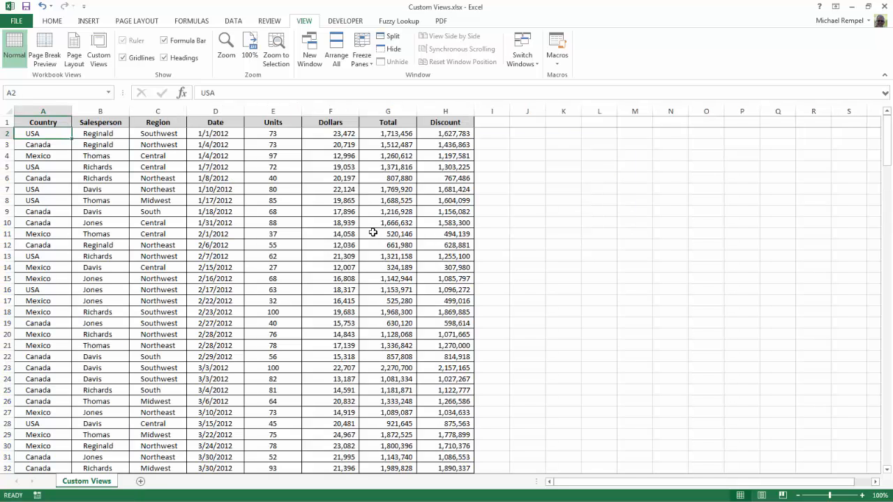
{"action": "left_click", "coordinate": [16, 21]}
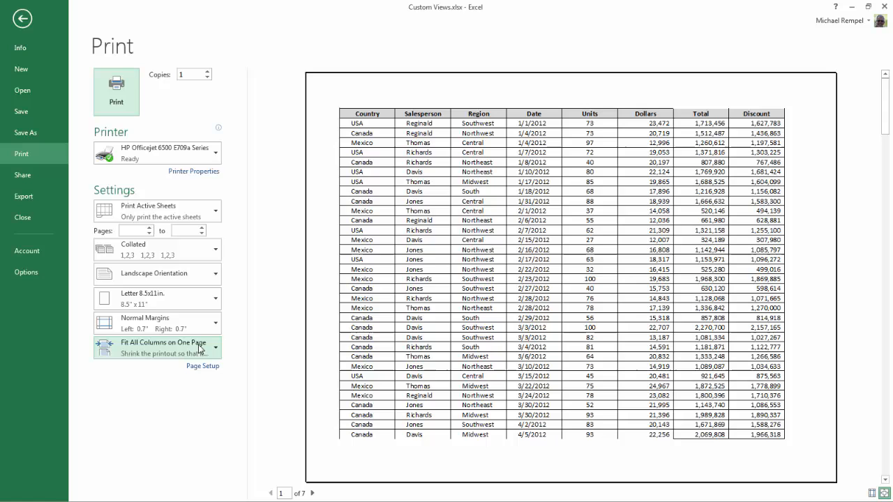
{"action": "left_click", "coordinate": [22, 20]}
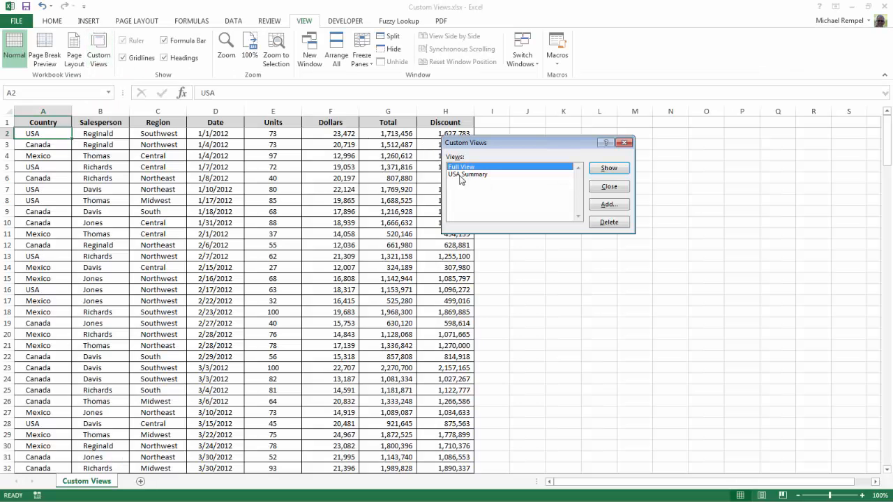
{"action": "left_click", "coordinate": [469, 173]}
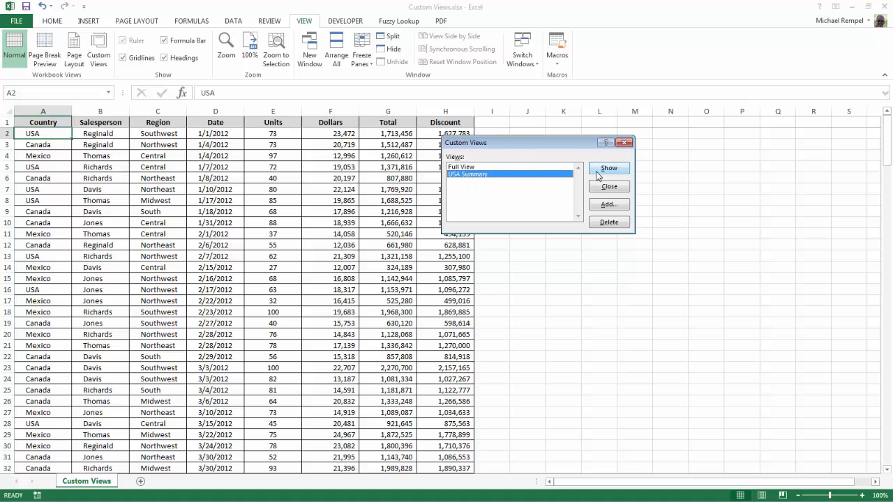
{"action": "left_click", "coordinate": [608, 168]}
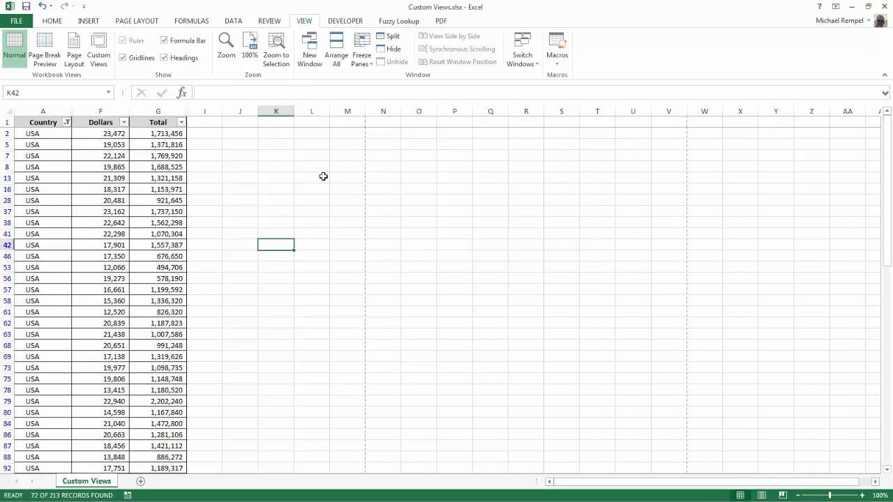
{"action": "mouse_move", "coordinate": [307, 243]}
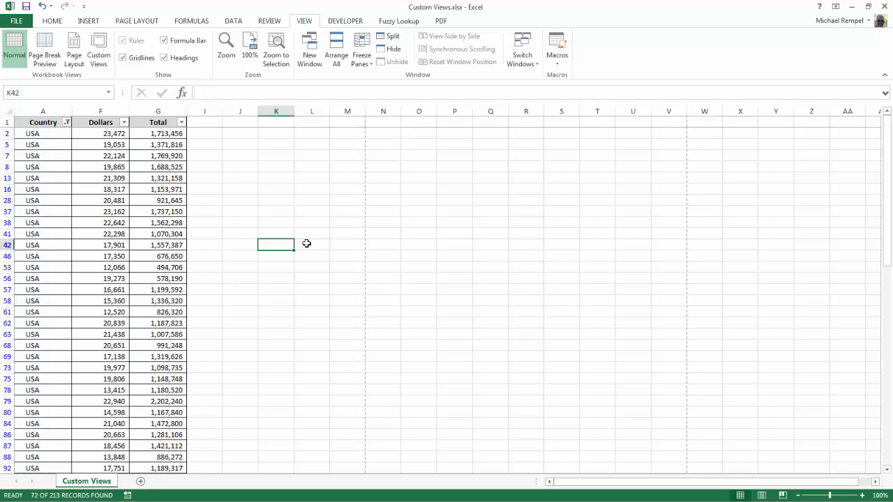
{"action": "mouse_move", "coordinate": [299, 243]}
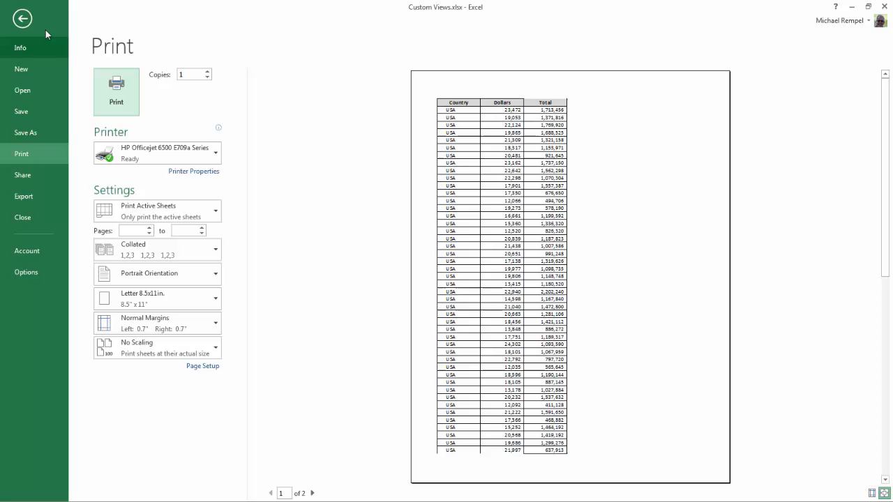
{"action": "left_click", "coordinate": [22, 20]}
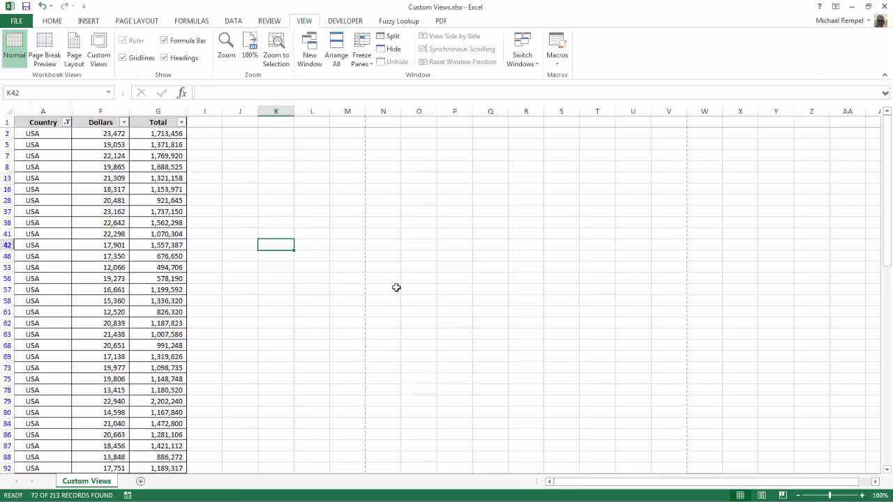
{"action": "left_click", "coordinate": [67, 123]}
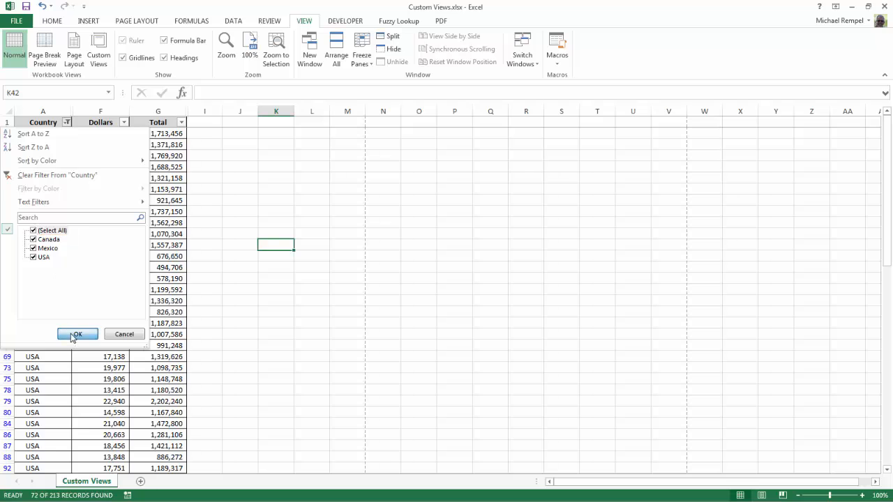
- Show all countries again and unhide the hidden columns across the worksheet
{"action": "left_click", "coordinate": [77, 335]}
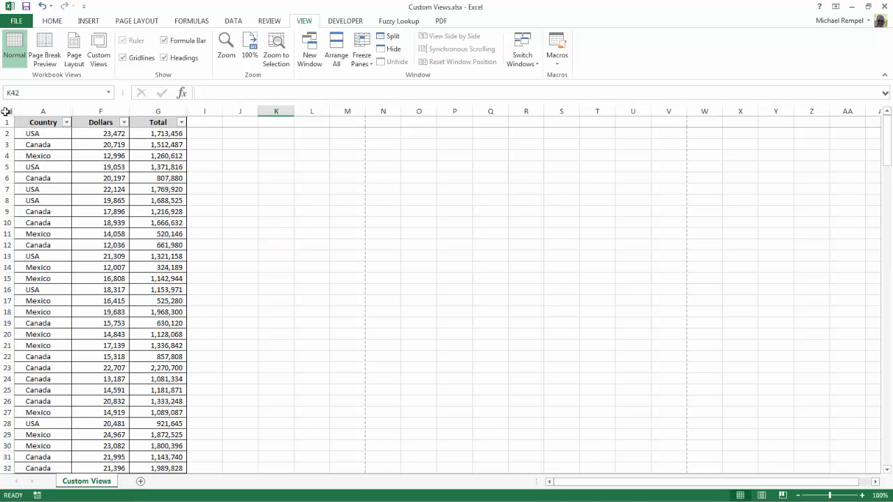
{"action": "left_click", "coordinate": [5, 112]}
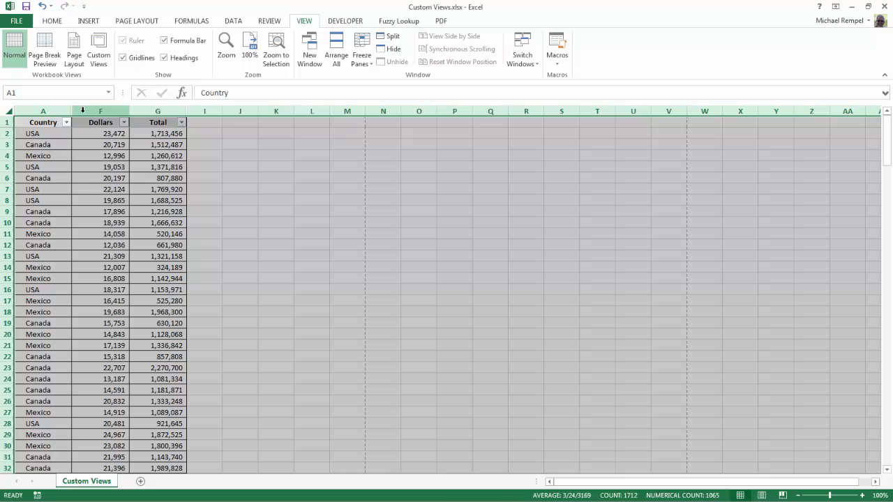
{"action": "left_click", "coordinate": [527, 222]}
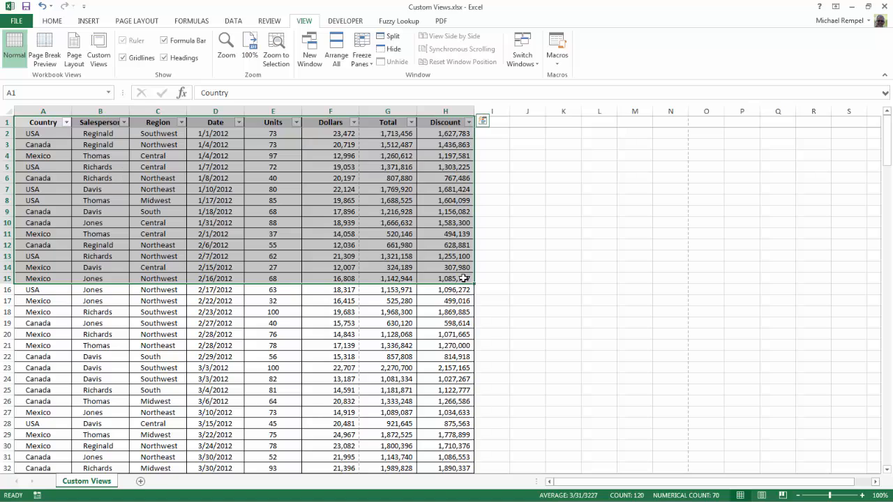
- Set the selected header and first 14 records as the print area
{"action": "left_click", "coordinate": [136, 21]}
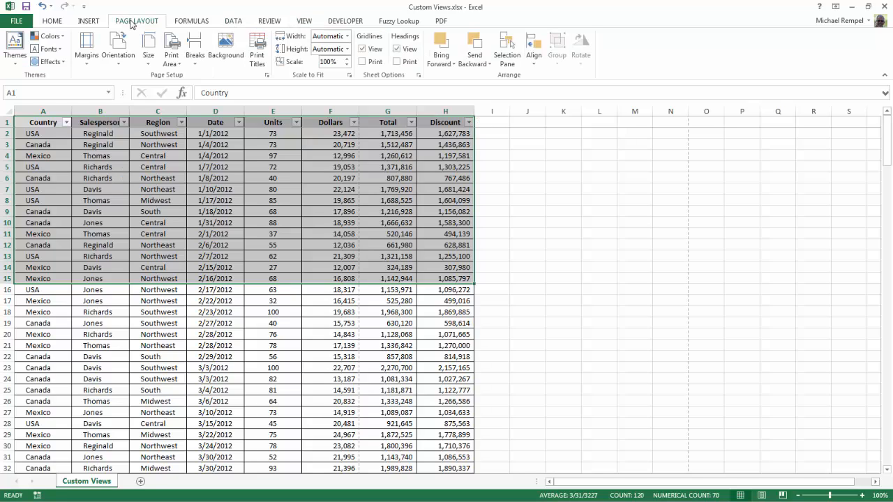
{"action": "left_click", "coordinate": [171, 53]}
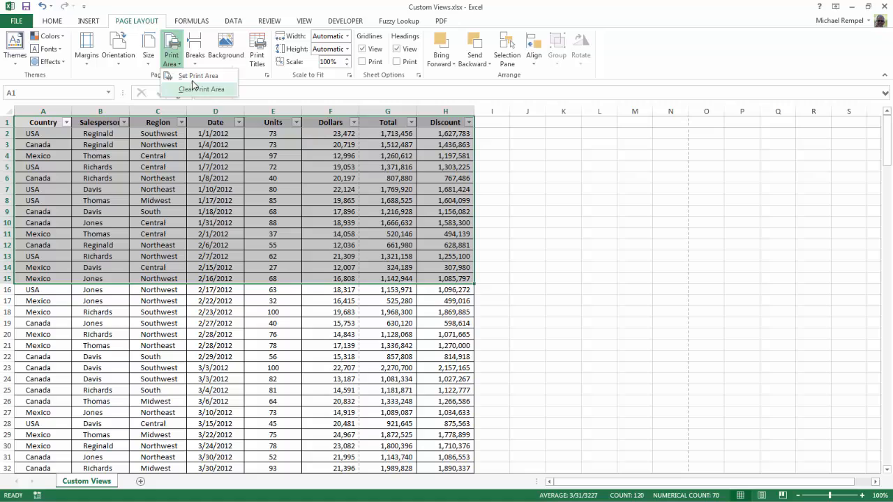
{"action": "left_click", "coordinate": [198, 75]}
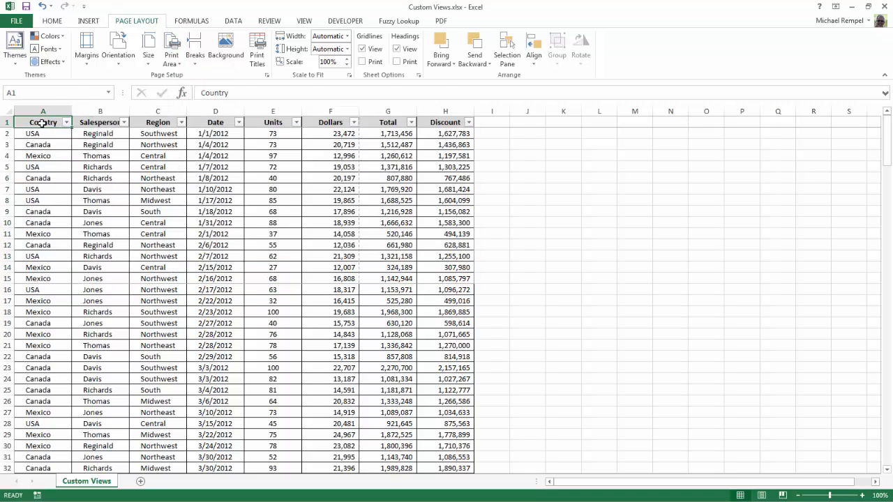
- Switch the 15-row printout to landscape orientation in print preview and return to the sheet
{"action": "left_click", "coordinate": [16, 21]}
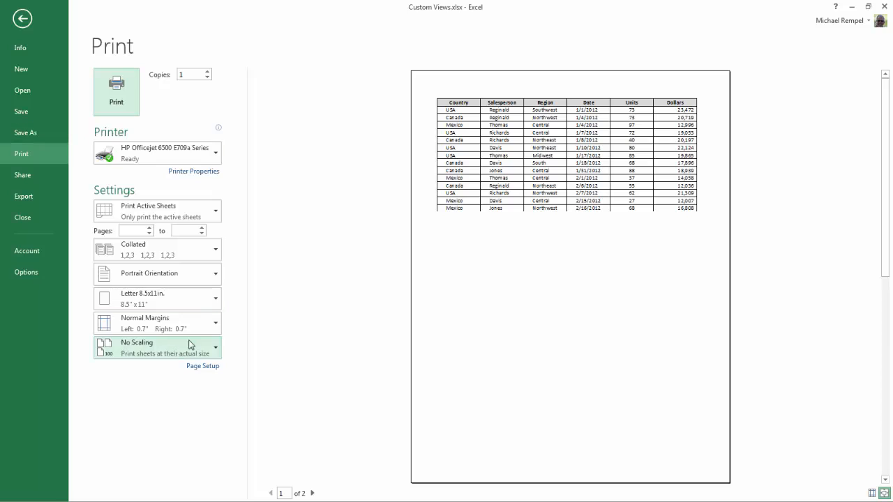
{"action": "left_click", "coordinate": [156, 273]}
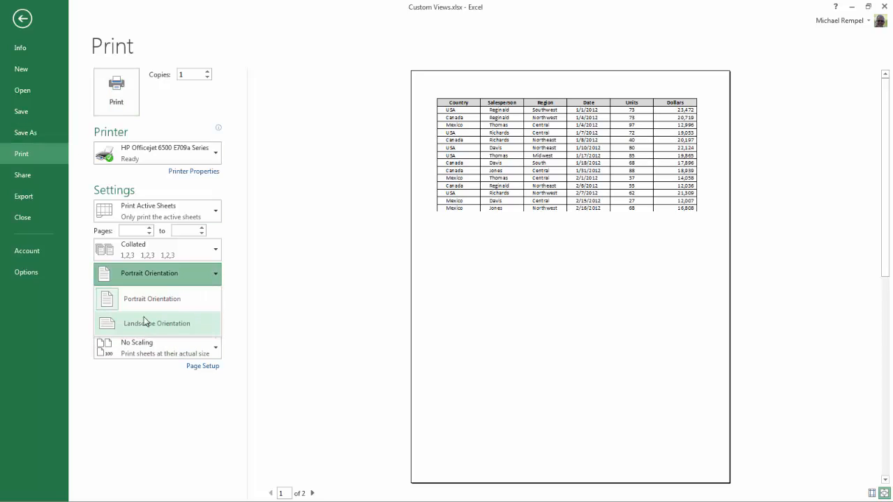
{"action": "left_click", "coordinate": [152, 298]}
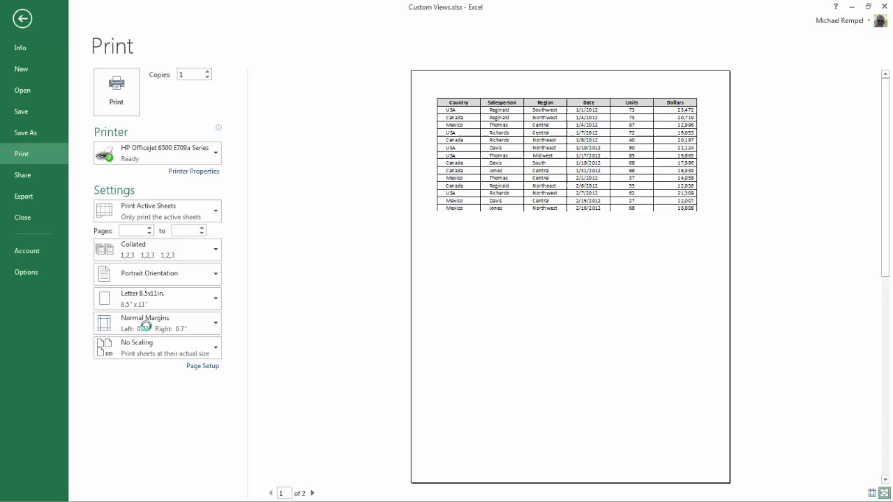
{"action": "left_click", "coordinate": [156, 346]}
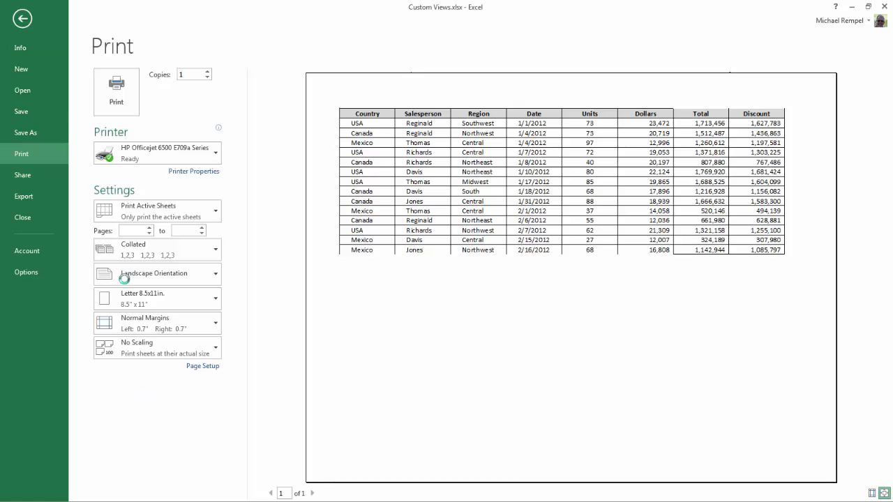
{"action": "left_click", "coordinate": [22, 19]}
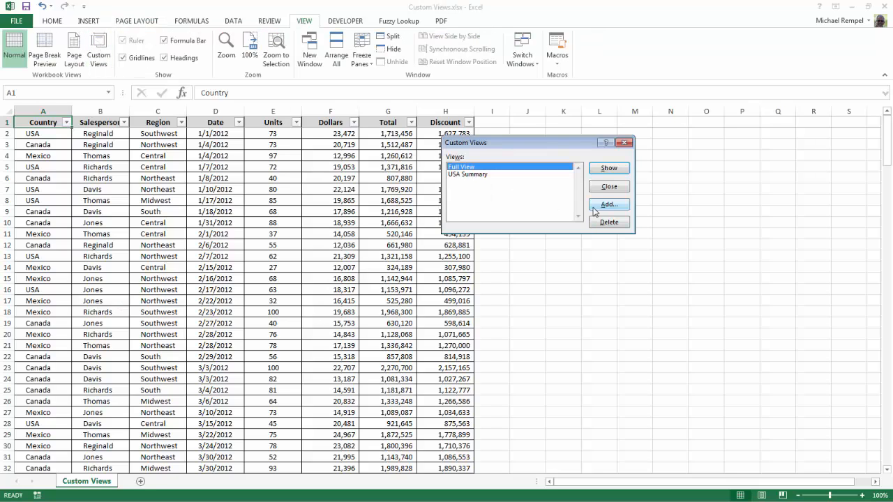
- Add a custom view named 'Sample View' with print settings and hidden rows options
{"action": "left_click", "coordinate": [608, 203]}
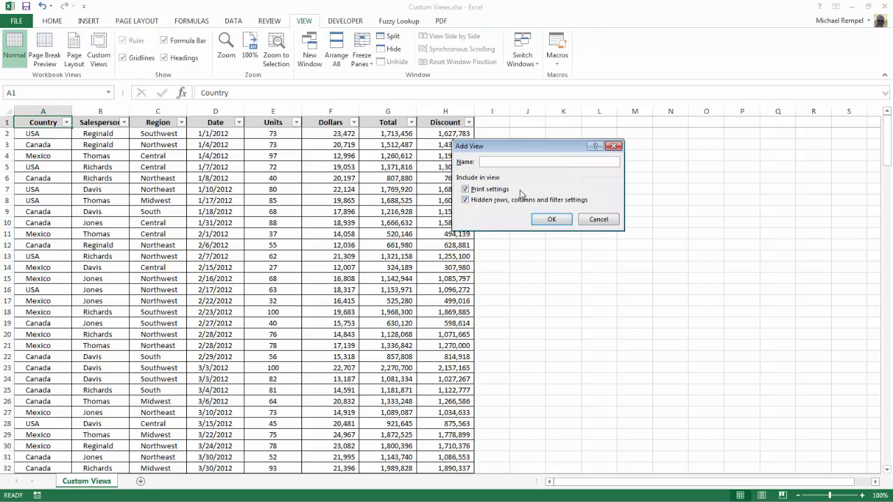
{"action": "type", "text": "Sample View"}
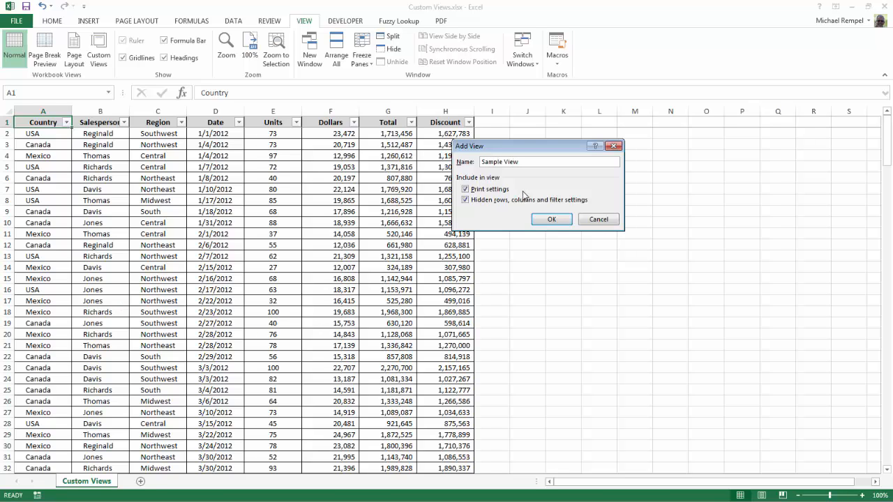
{"action": "left_click", "coordinate": [551, 219]}
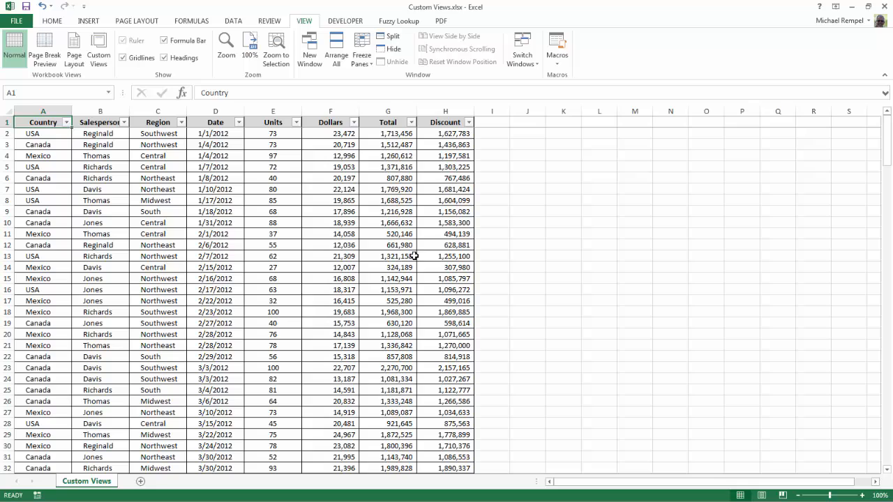
{"action": "left_click", "coordinate": [98, 49]}
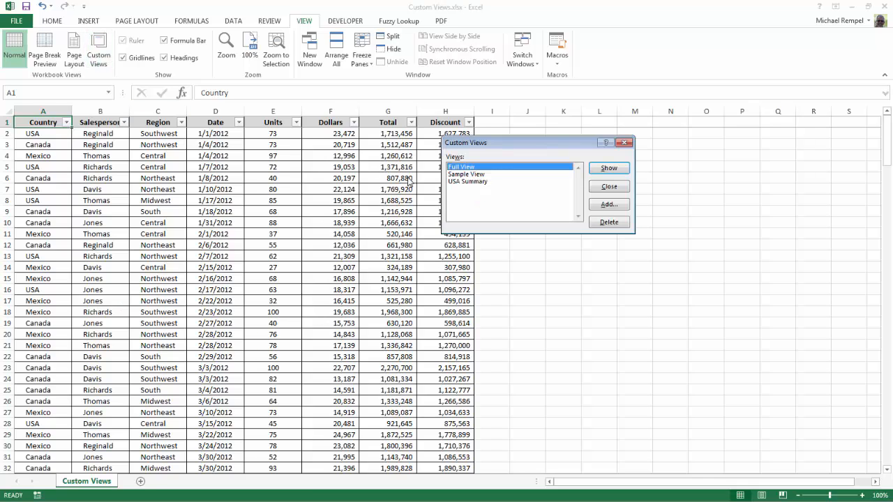
{"action": "left_click", "coordinate": [466, 173]}
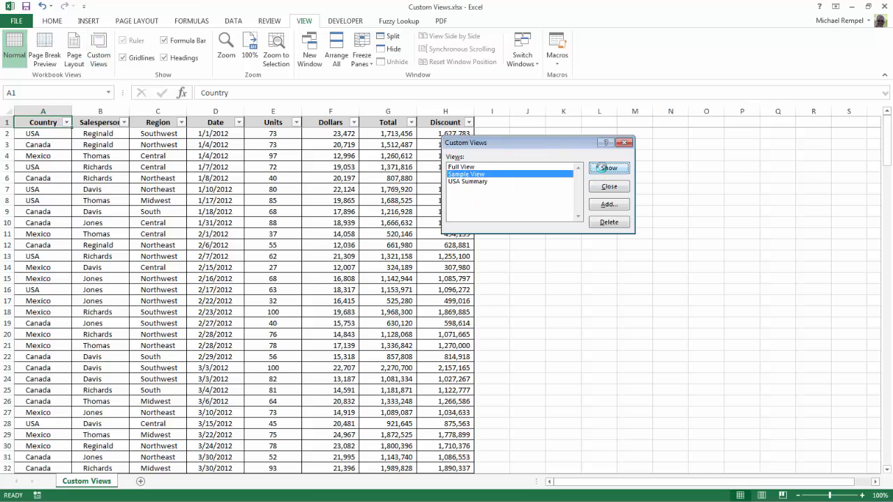
{"action": "left_click", "coordinate": [609, 167]}
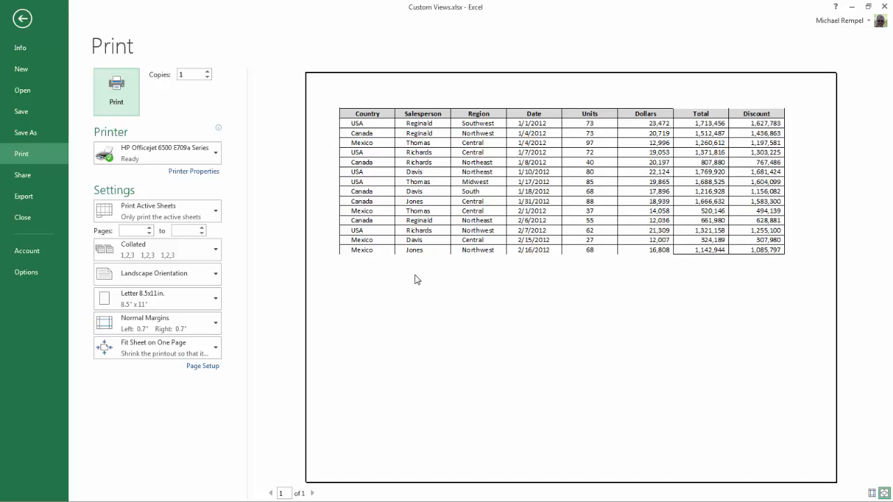
{"action": "mouse_move", "coordinate": [342, 354]}
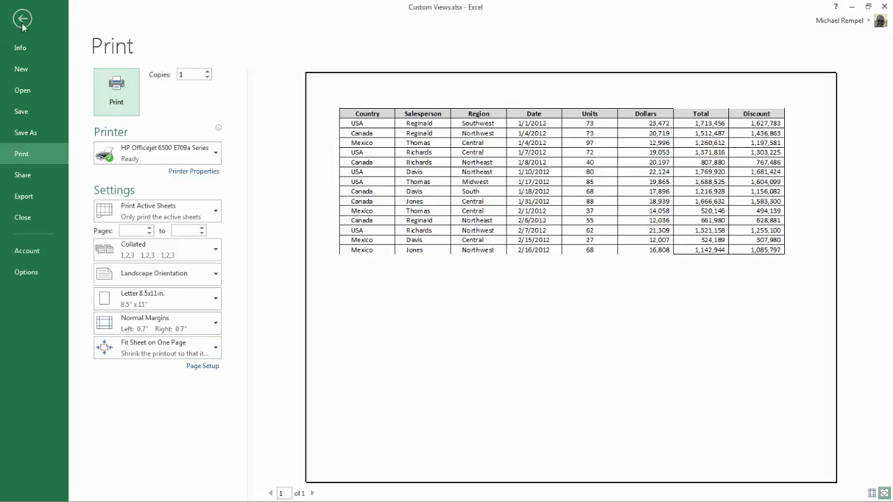
{"action": "left_click", "coordinate": [22, 18]}
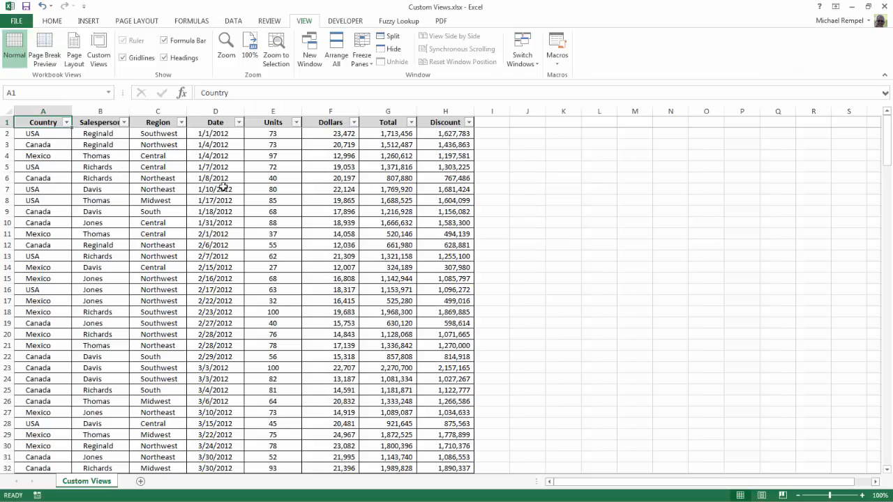